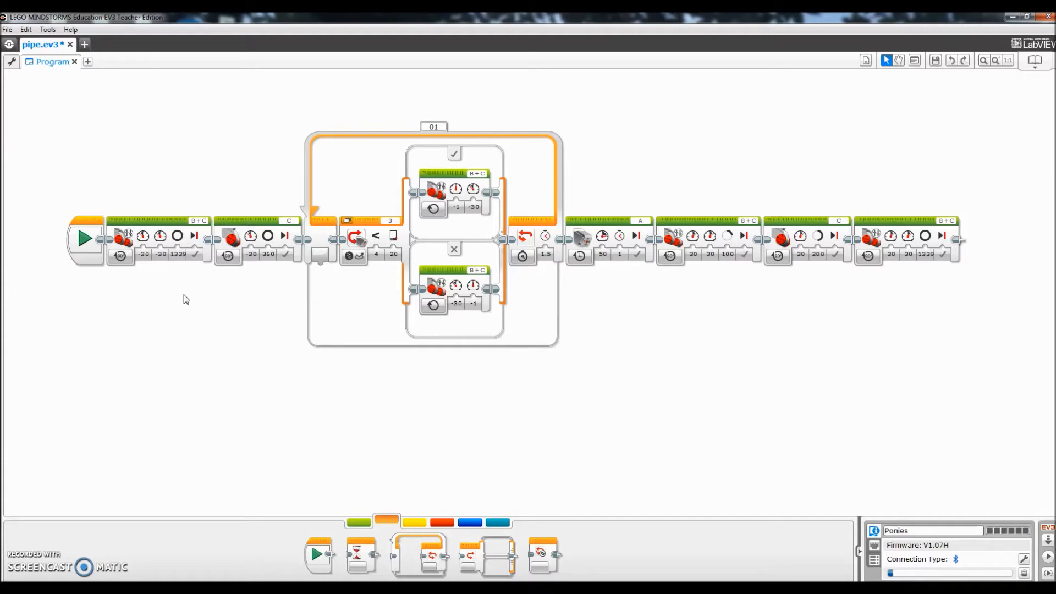
mouse_move(161, 290)
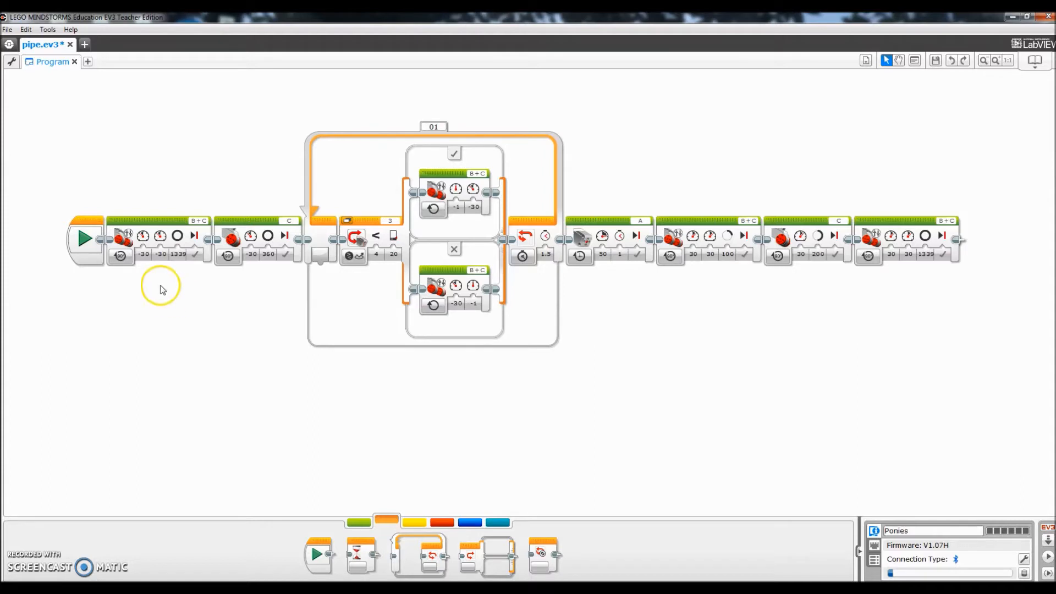
mouse_move(158, 222)
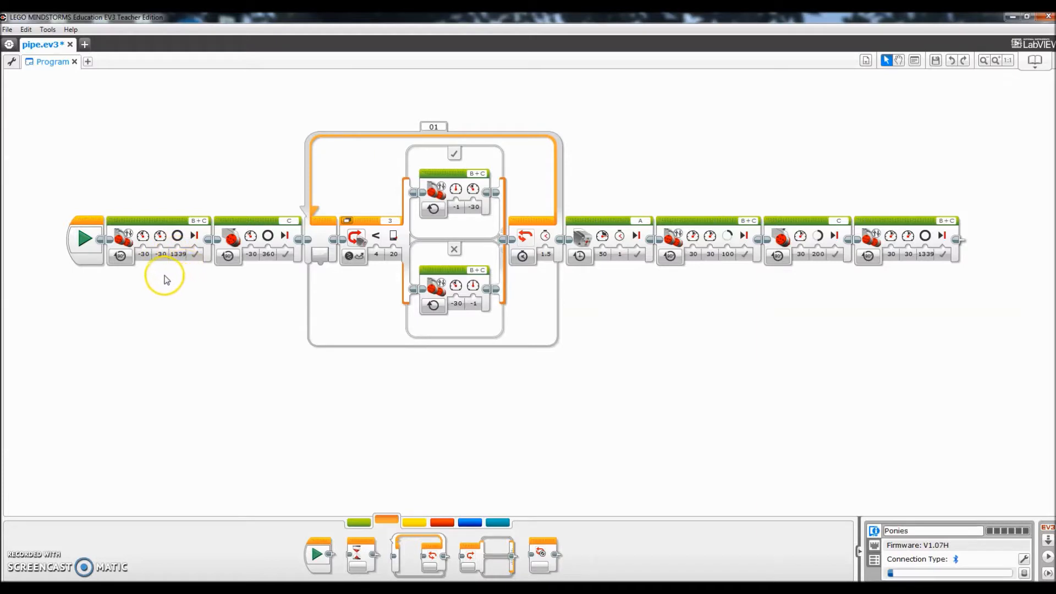
mouse_move(165, 283)
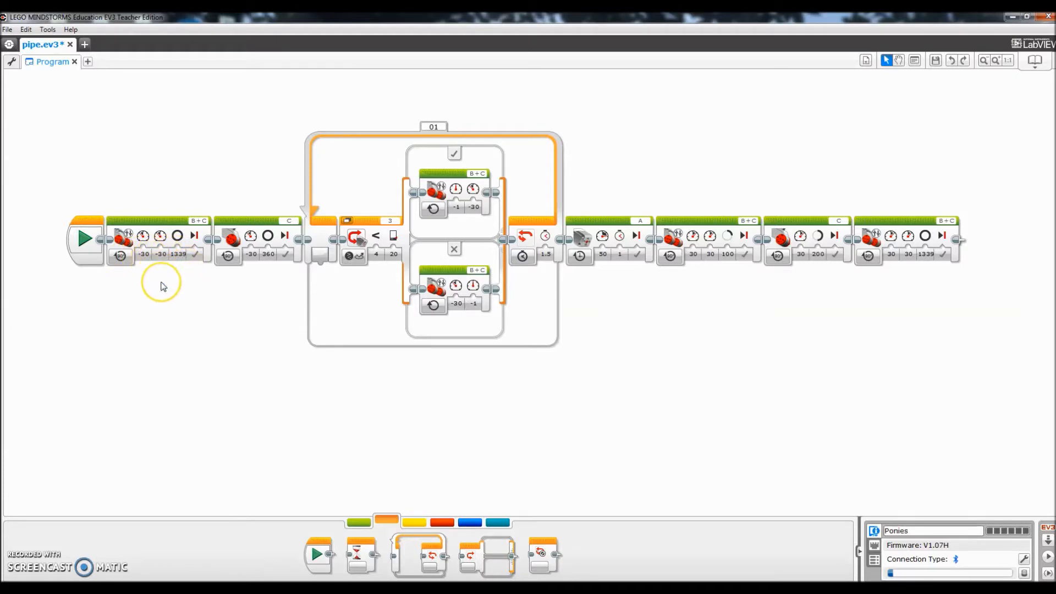
mouse_move(162, 285)
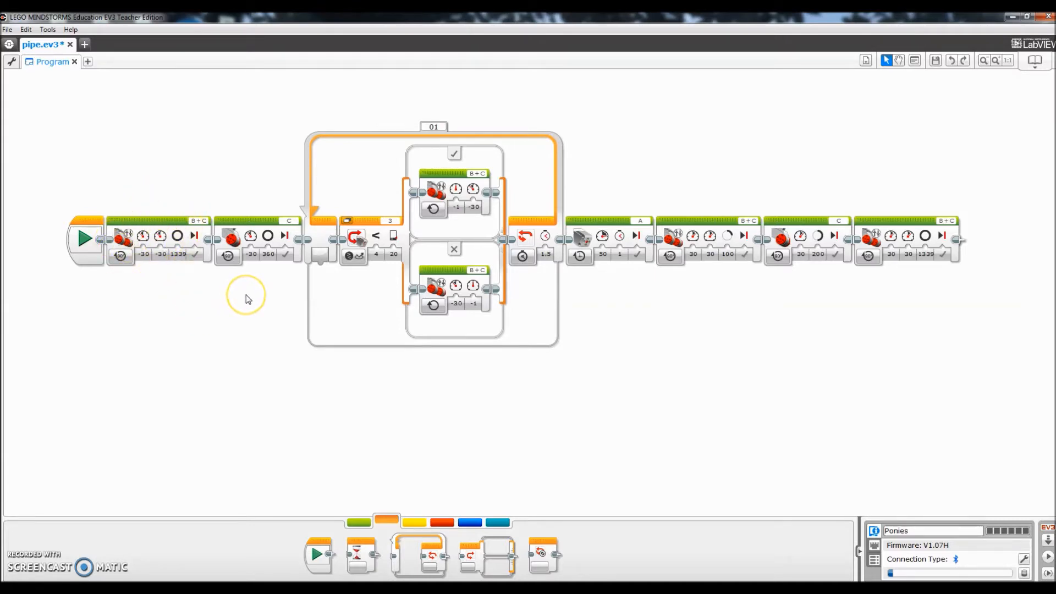
mouse_move(246, 299)
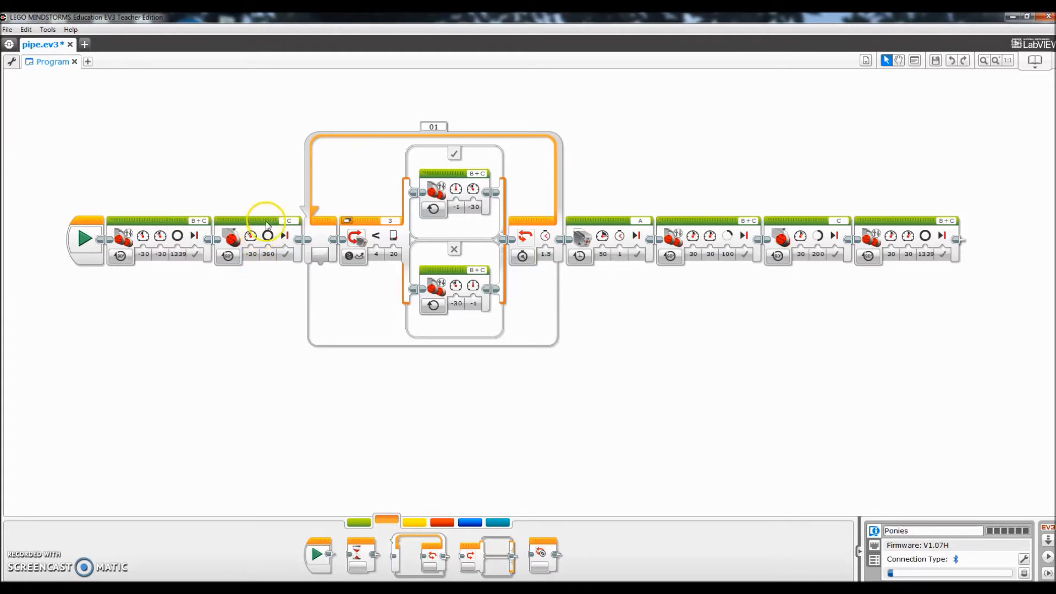
mouse_move(268, 288)
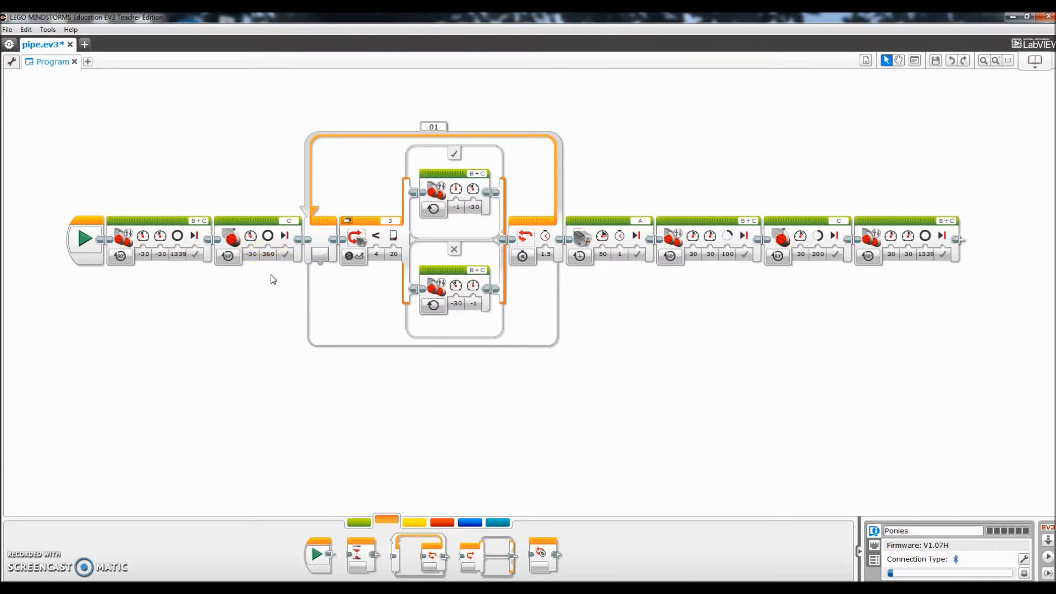
mouse_move(457, 333)
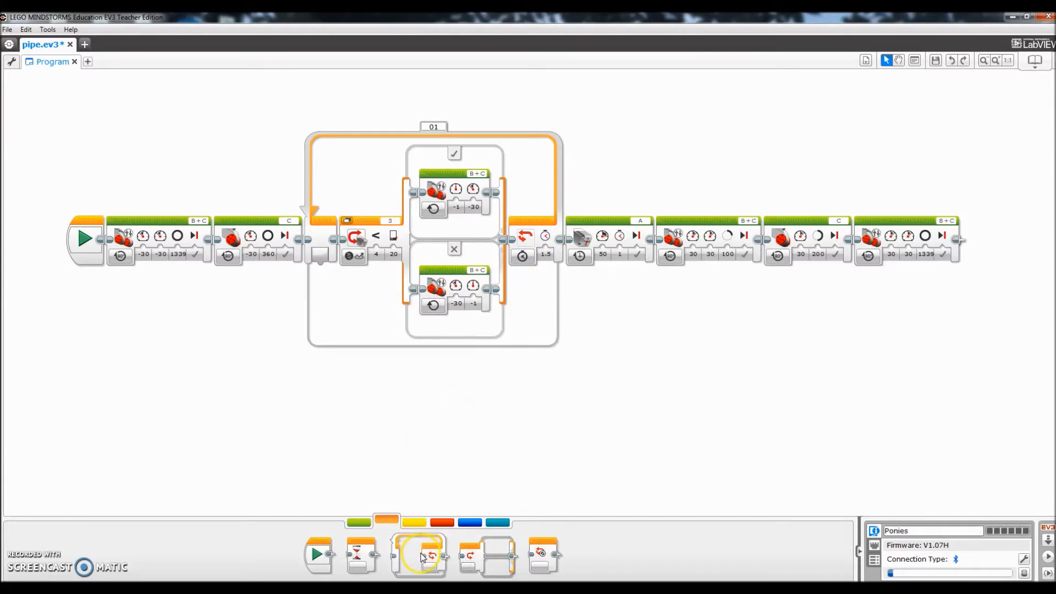
mouse_move(434, 512)
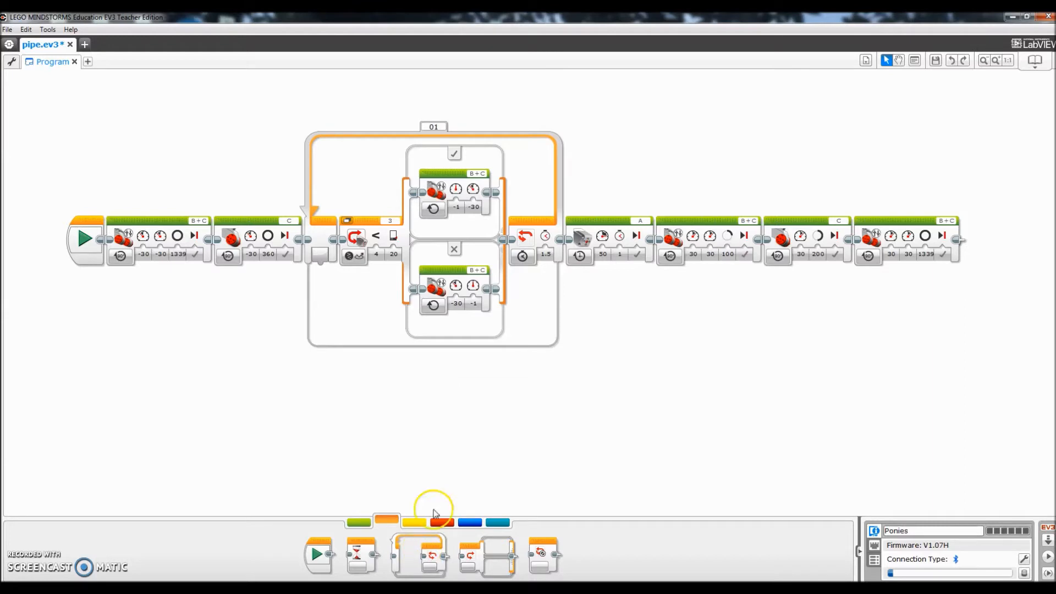
mouse_move(489, 569)
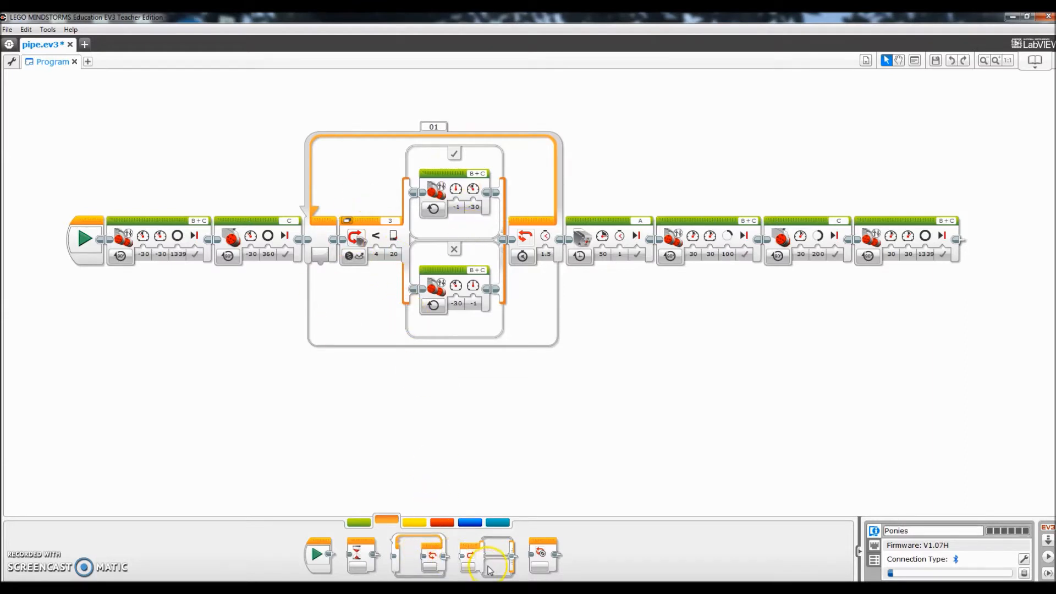
mouse_move(448, 315)
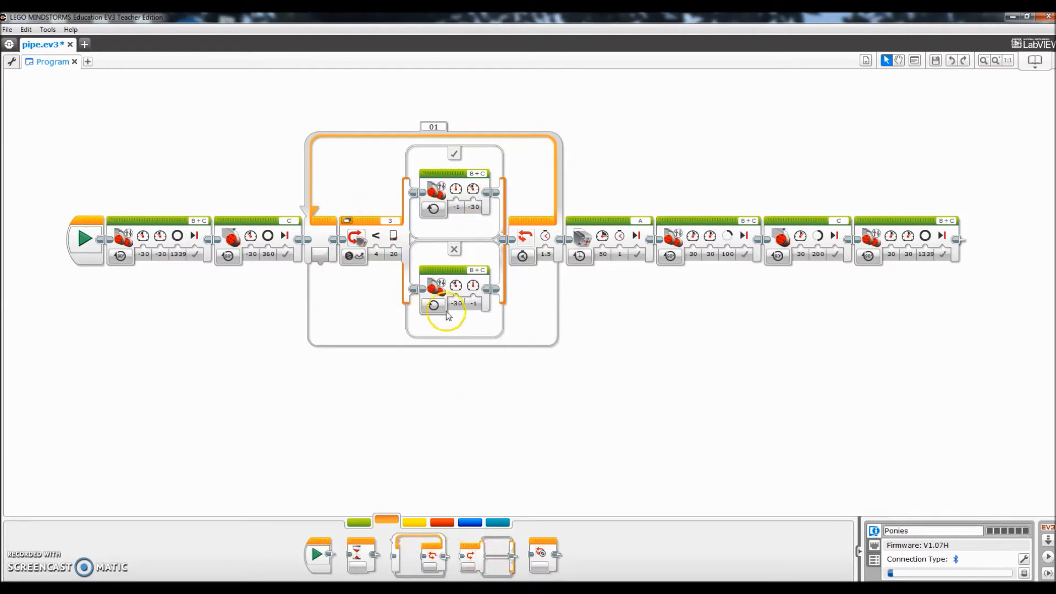
mouse_move(353, 252)
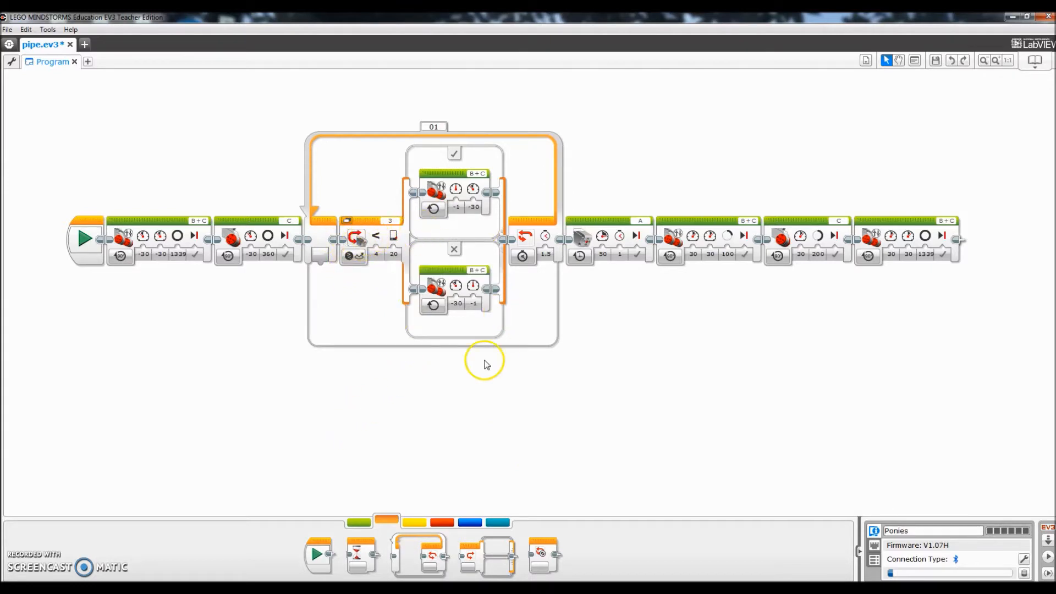
mouse_move(501, 338)
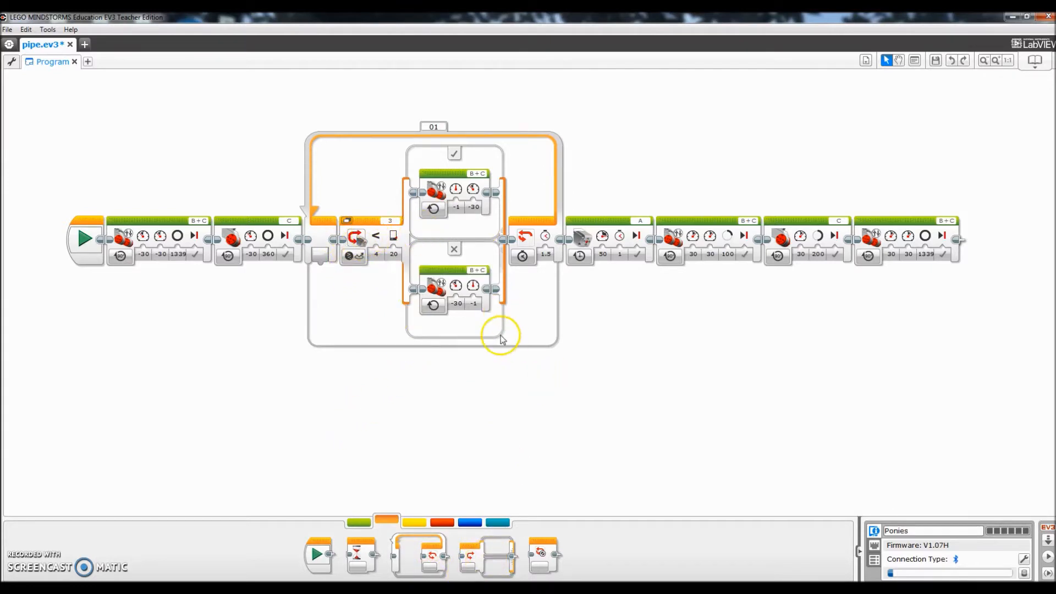
mouse_move(357, 272)
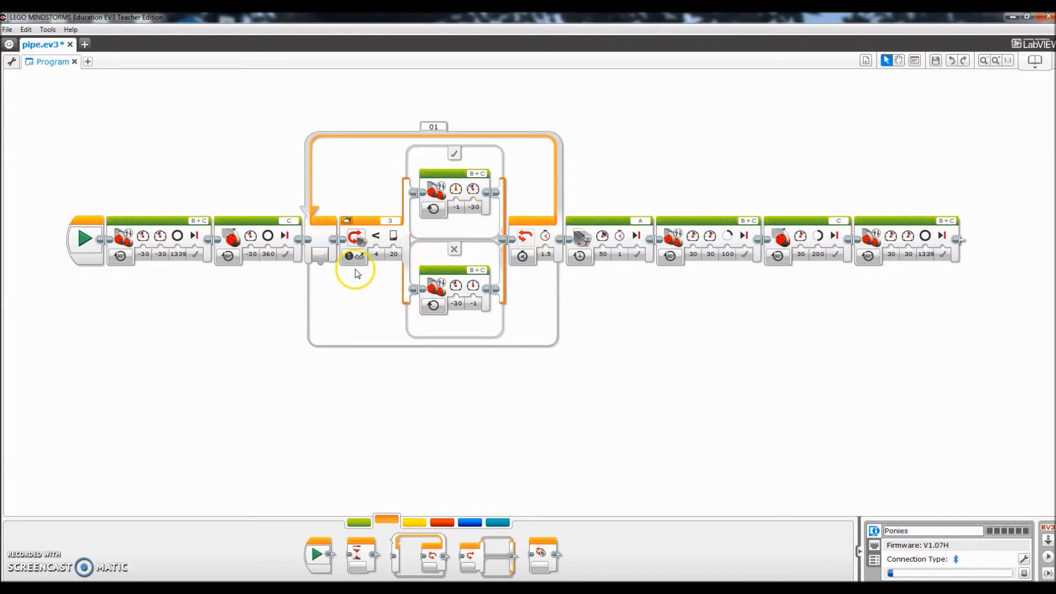
Review the switch's reflected light mode and the loop's 1.5 exit condition, leaving both unchanged
click(350, 255)
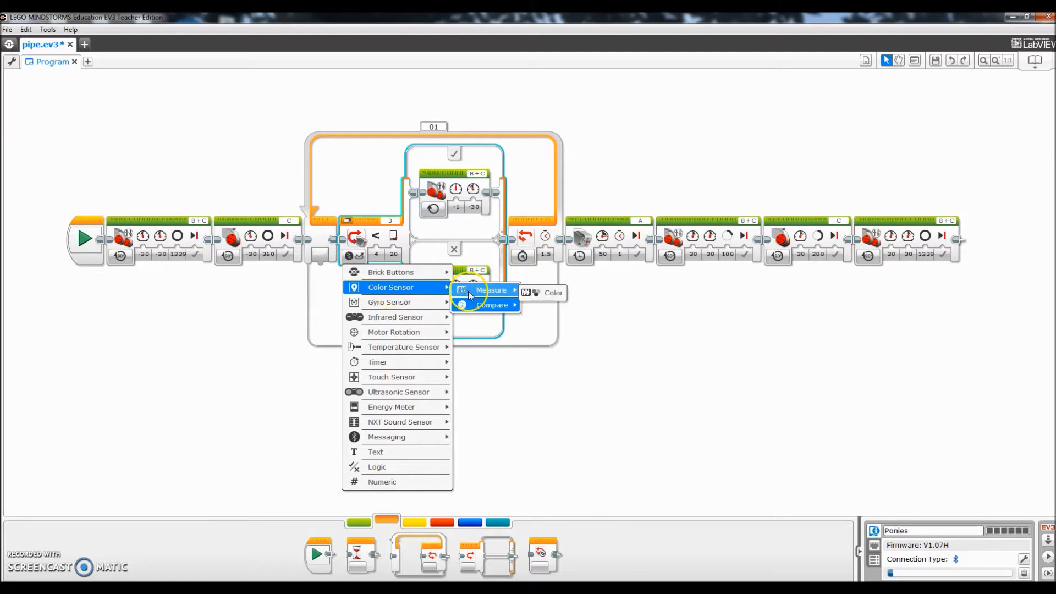
mouse_move(492, 304)
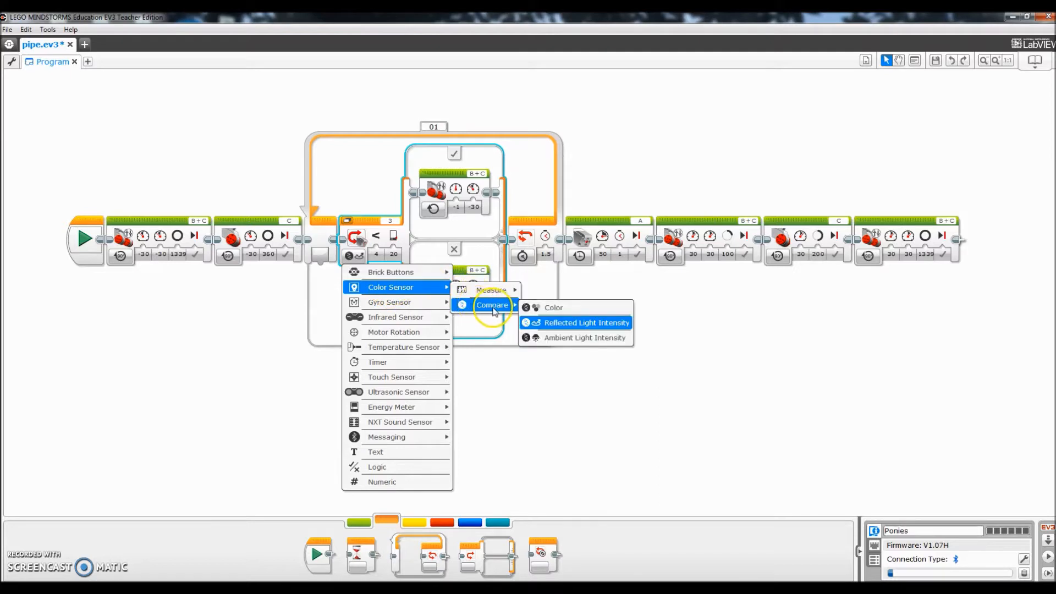
click(585, 321)
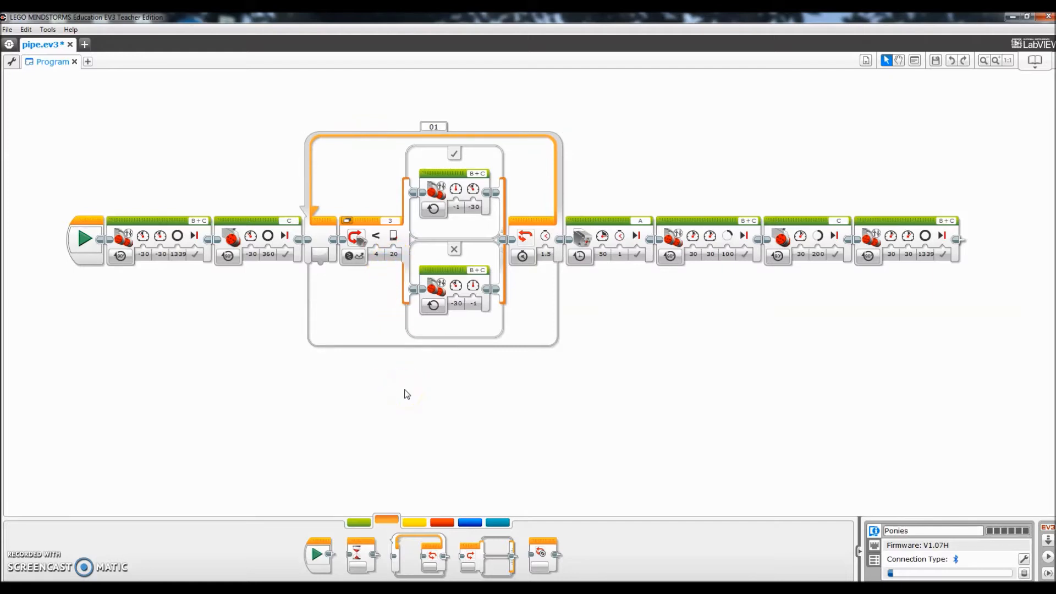
mouse_move(389, 222)
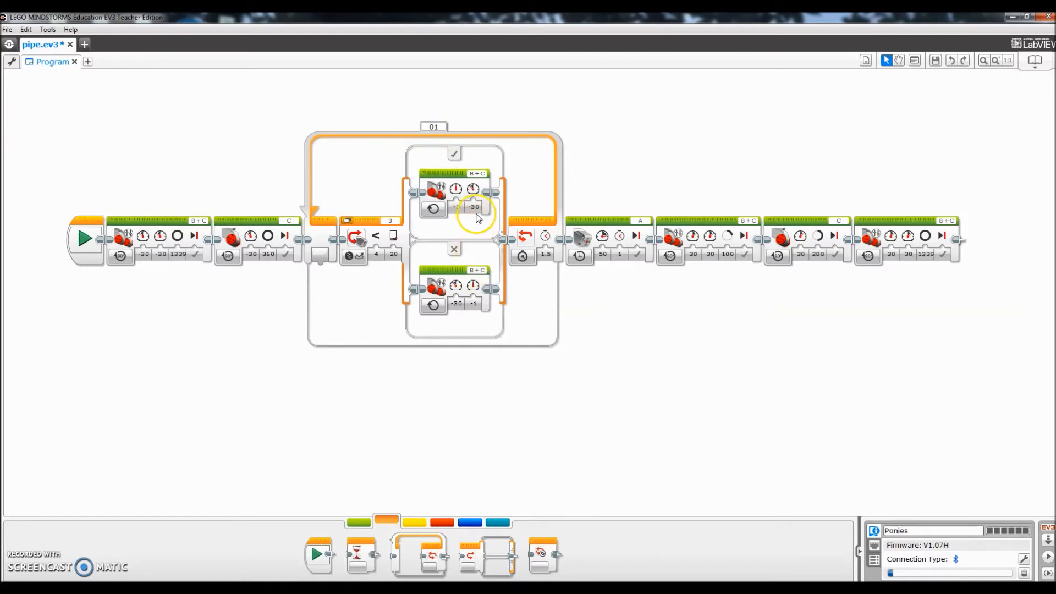
click(473, 206)
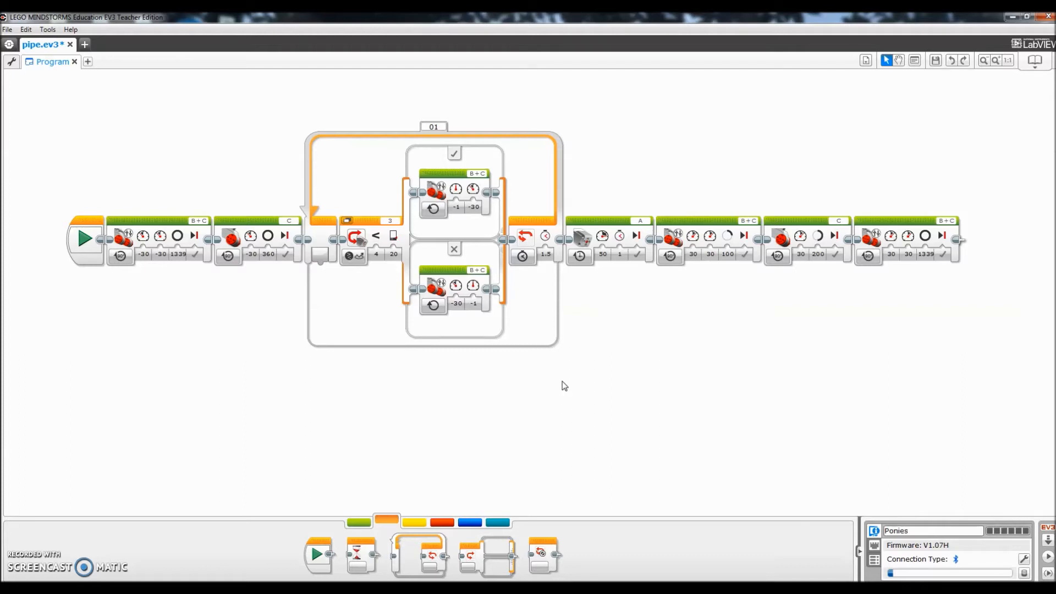
mouse_move(523, 255)
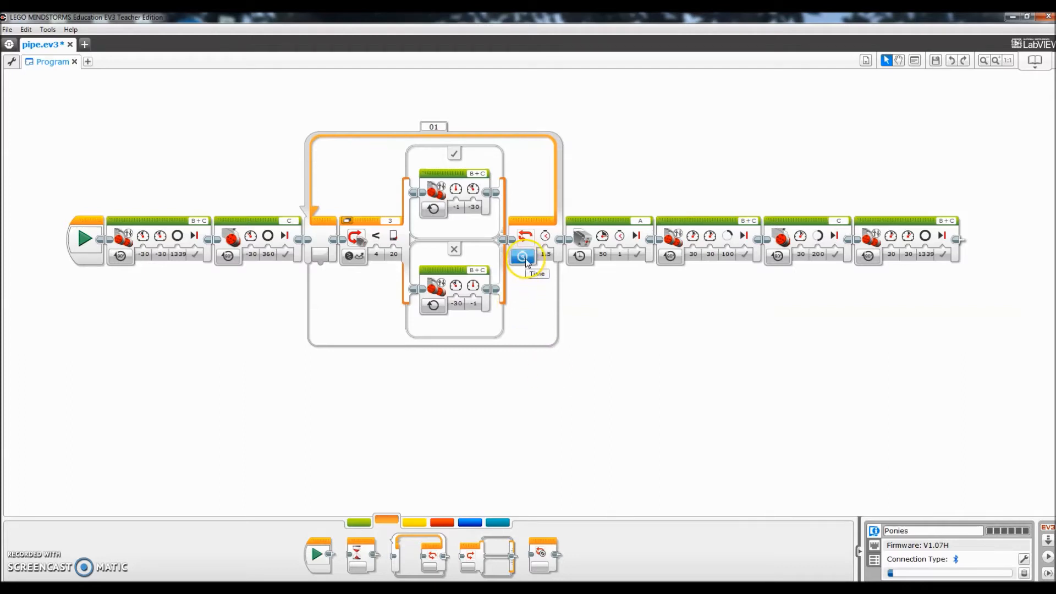
click(523, 255)
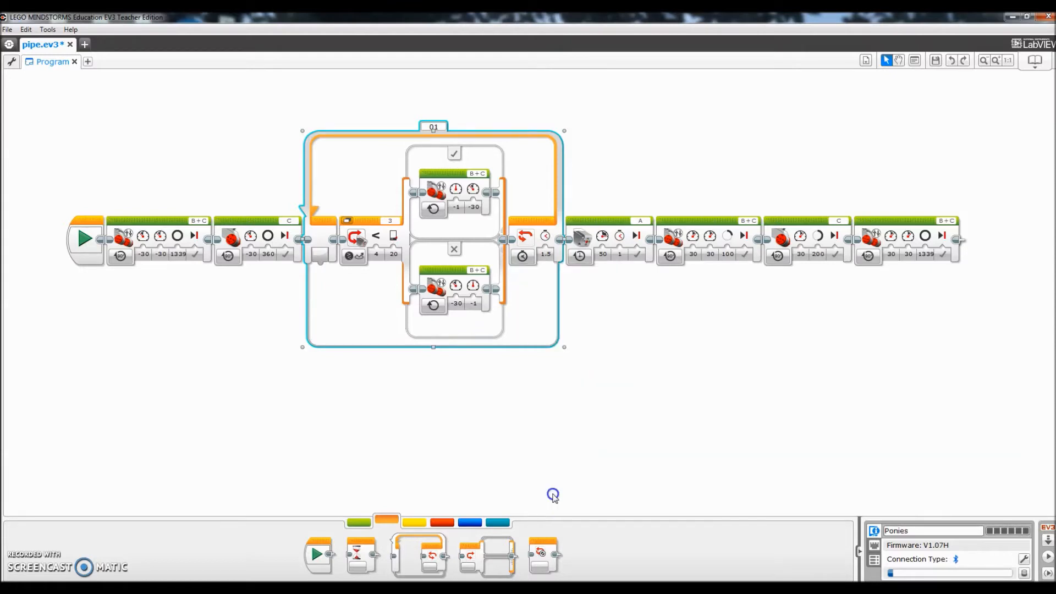
mouse_move(585, 320)
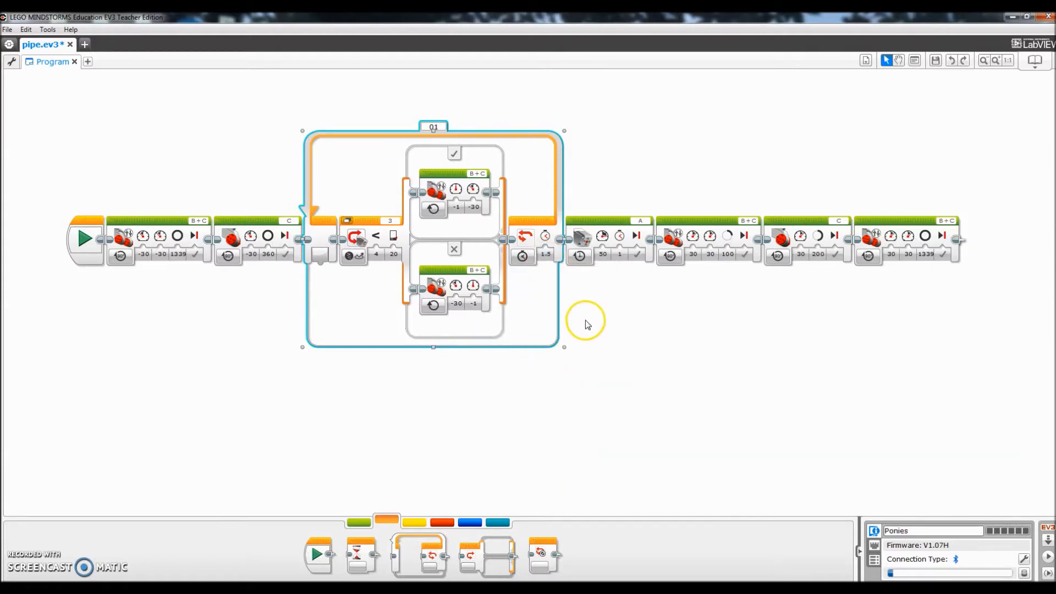
click(545, 255)
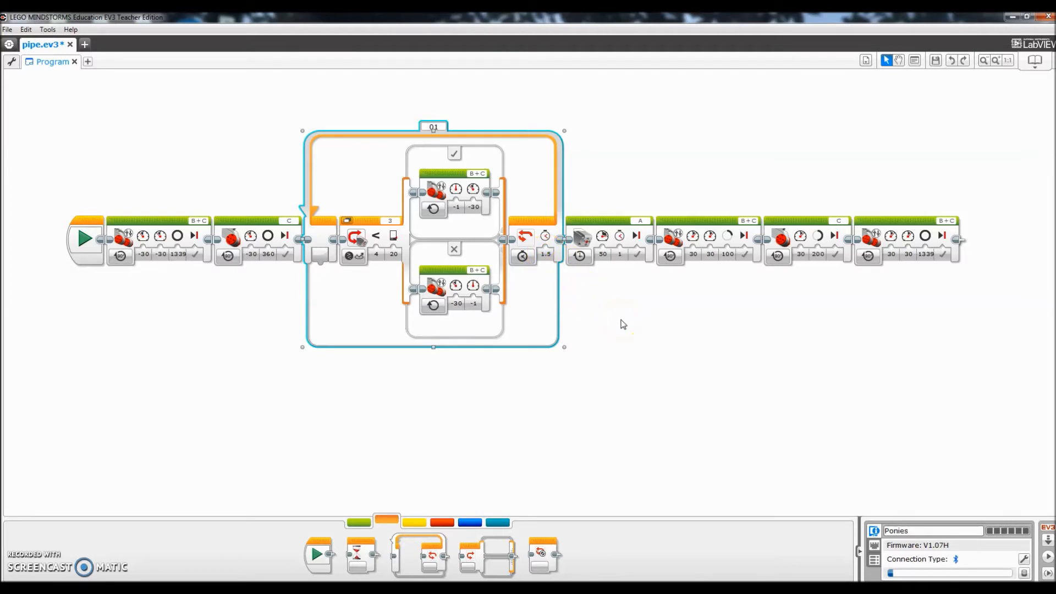
mouse_move(511, 374)
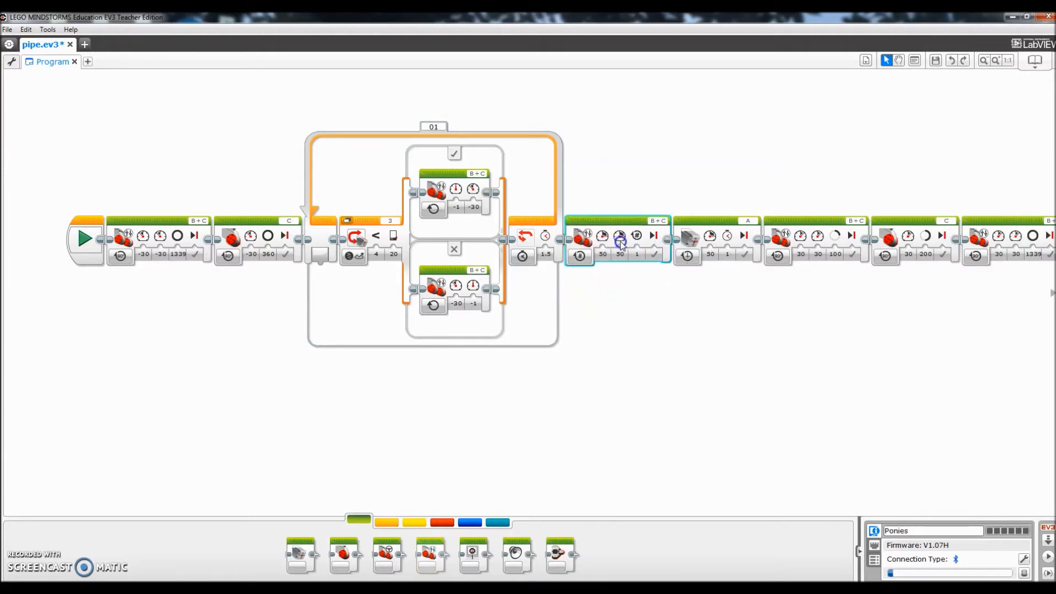
mouse_move(580, 258)
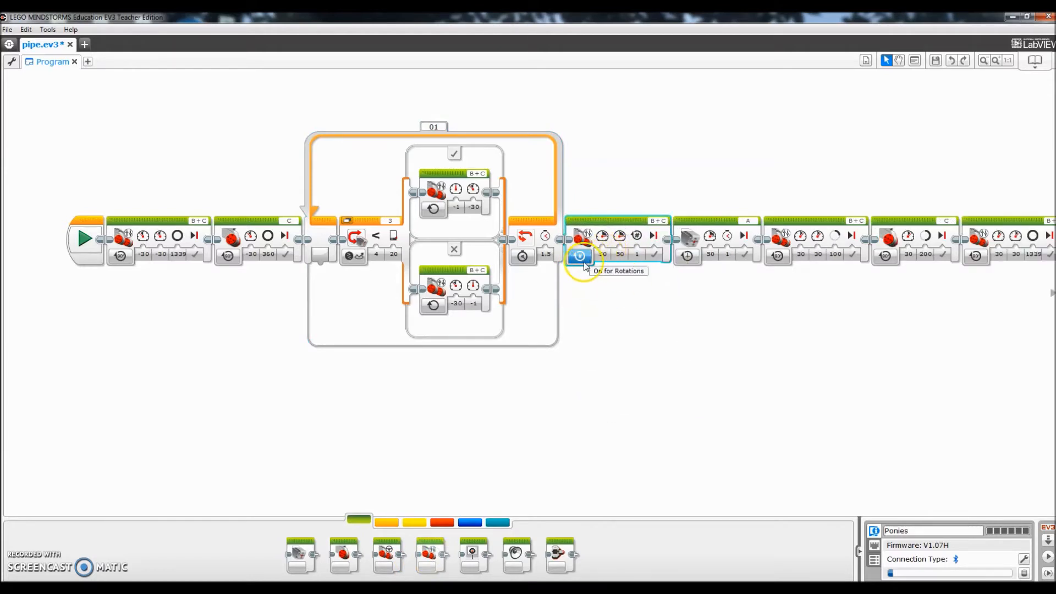
Change the Move Tank block after the loop to a new mode with powers 0, 0 and duration 1
click(579, 255)
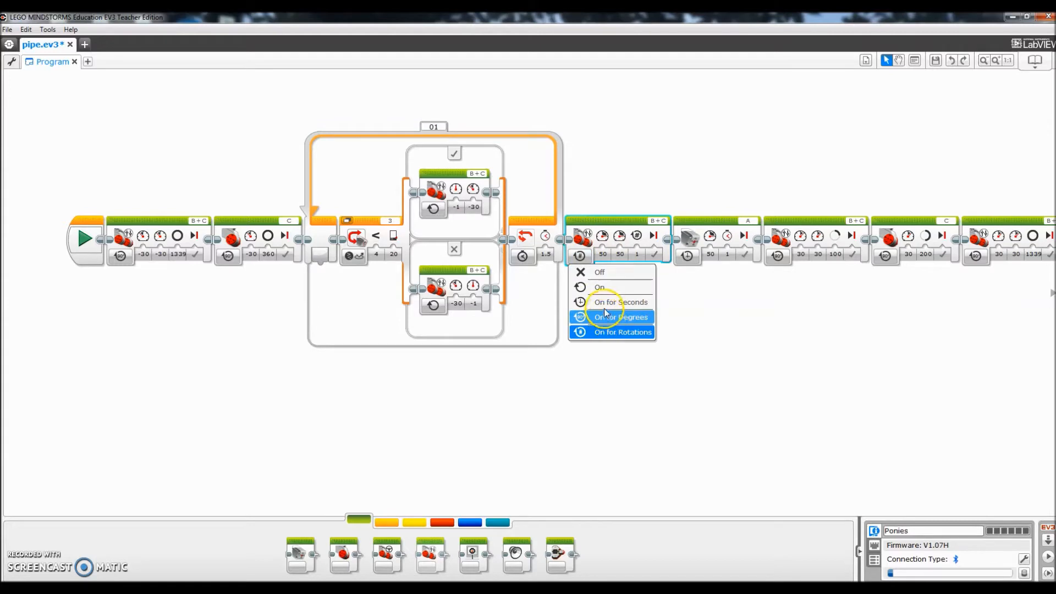
click(618, 317)
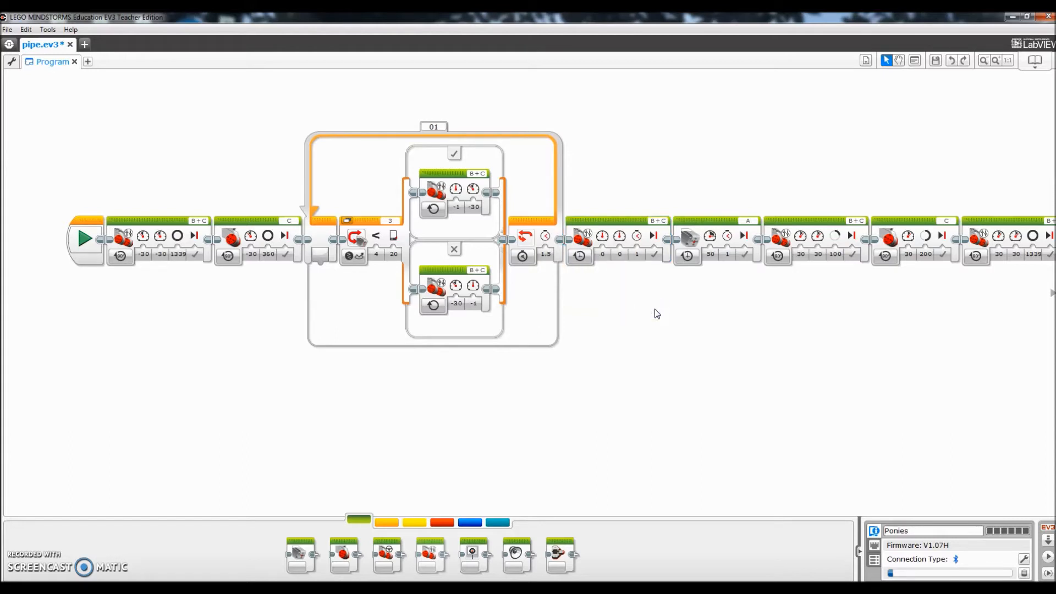
mouse_move(599, 221)
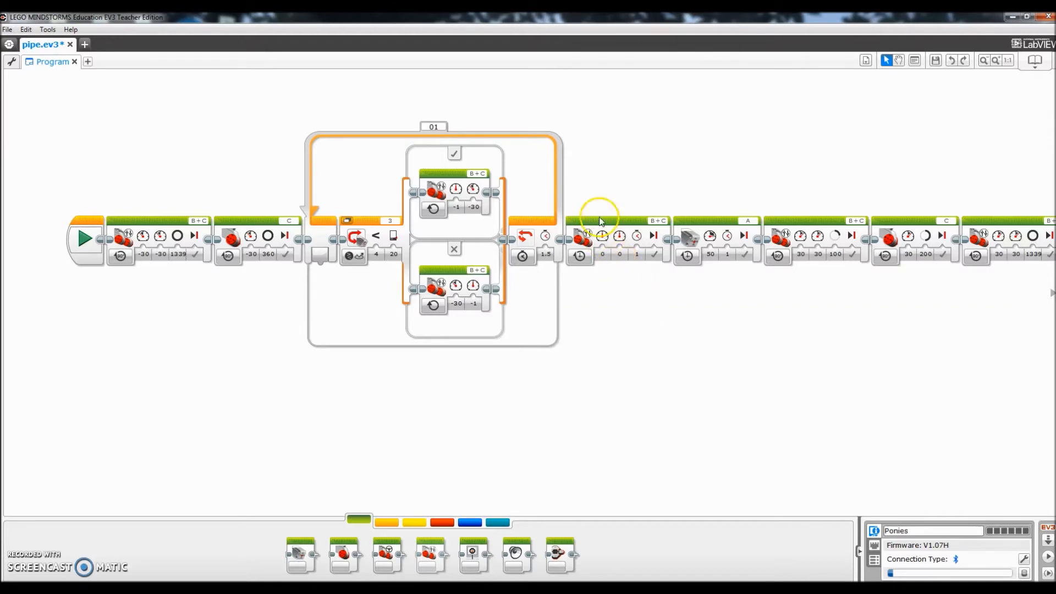
mouse_move(723, 263)
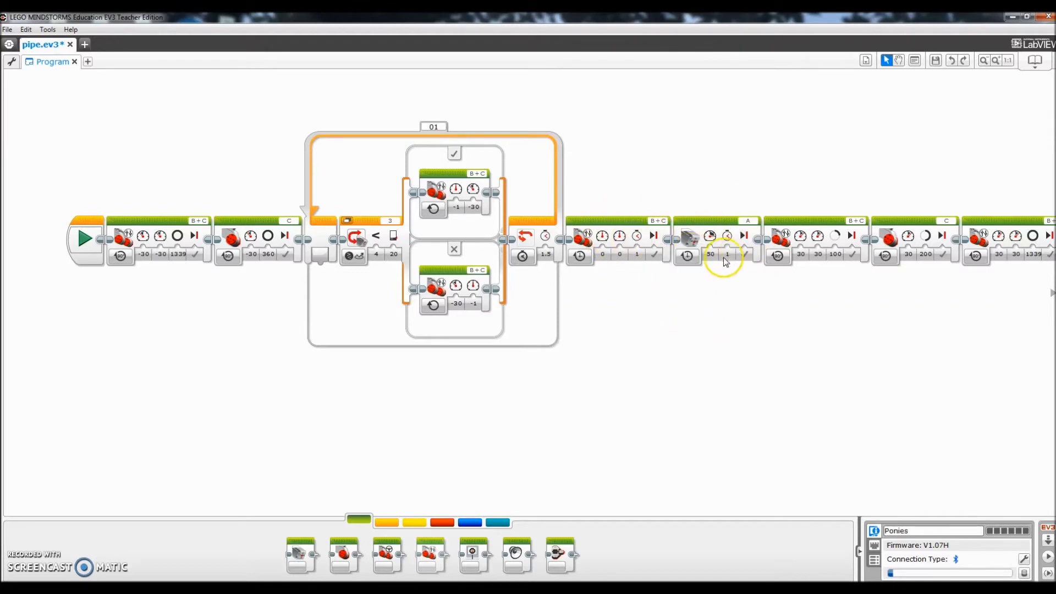
mouse_move(726, 285)
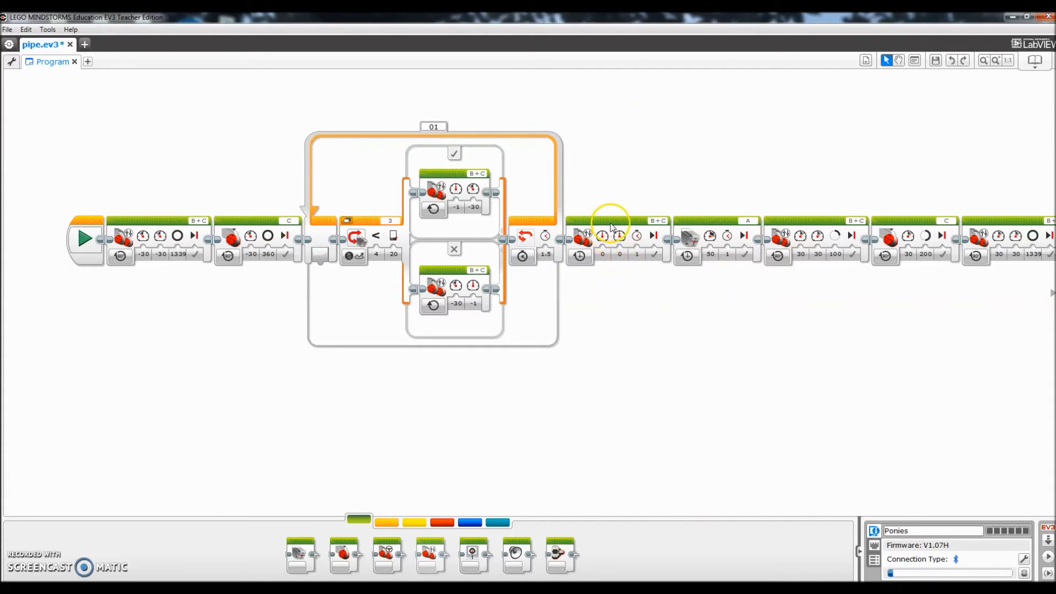
mouse_move(690, 252)
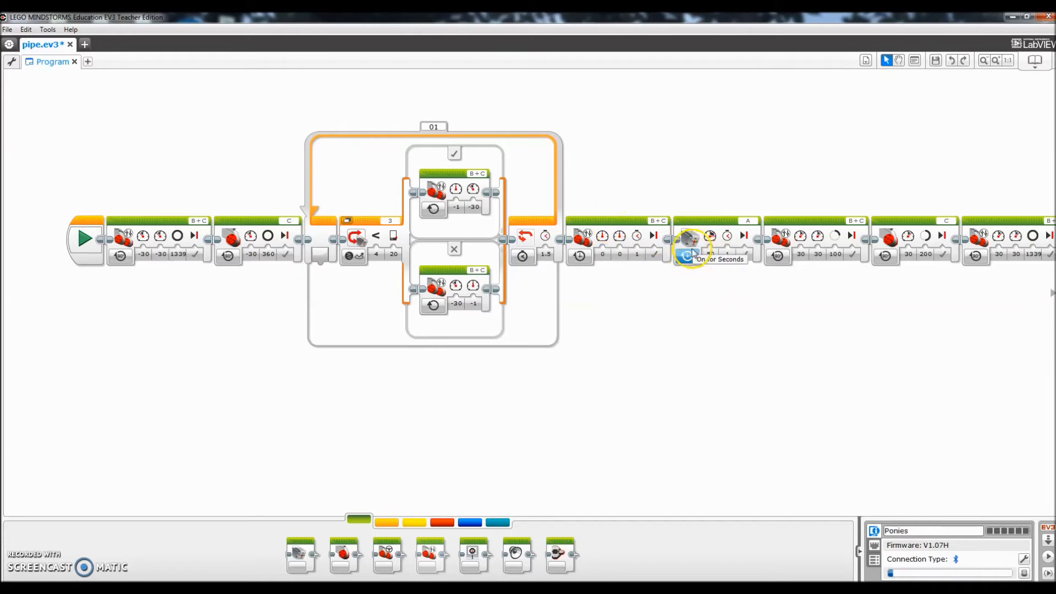
mouse_move(726, 272)
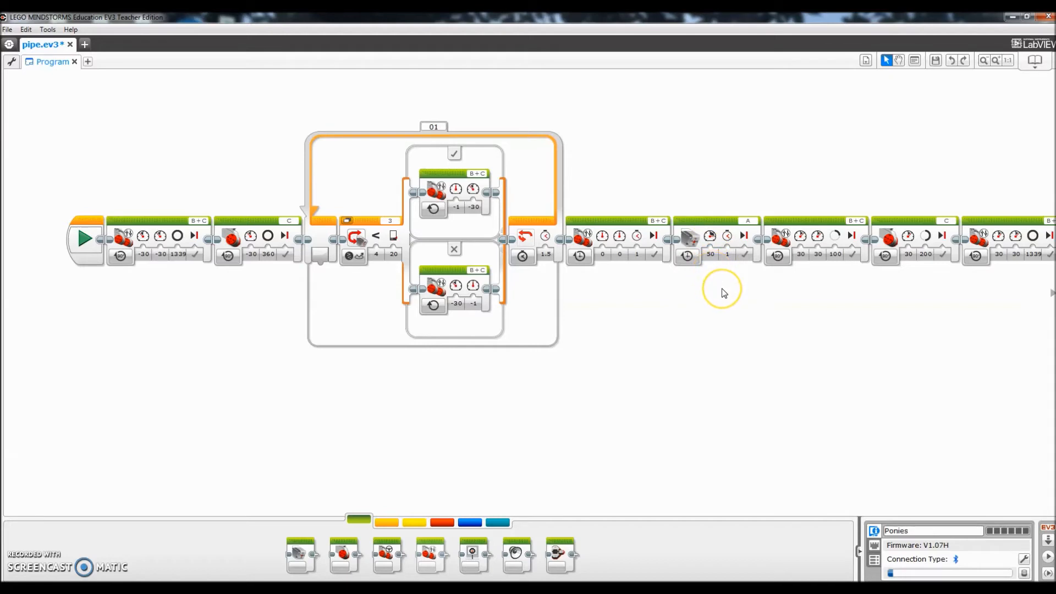
mouse_move(830, 282)
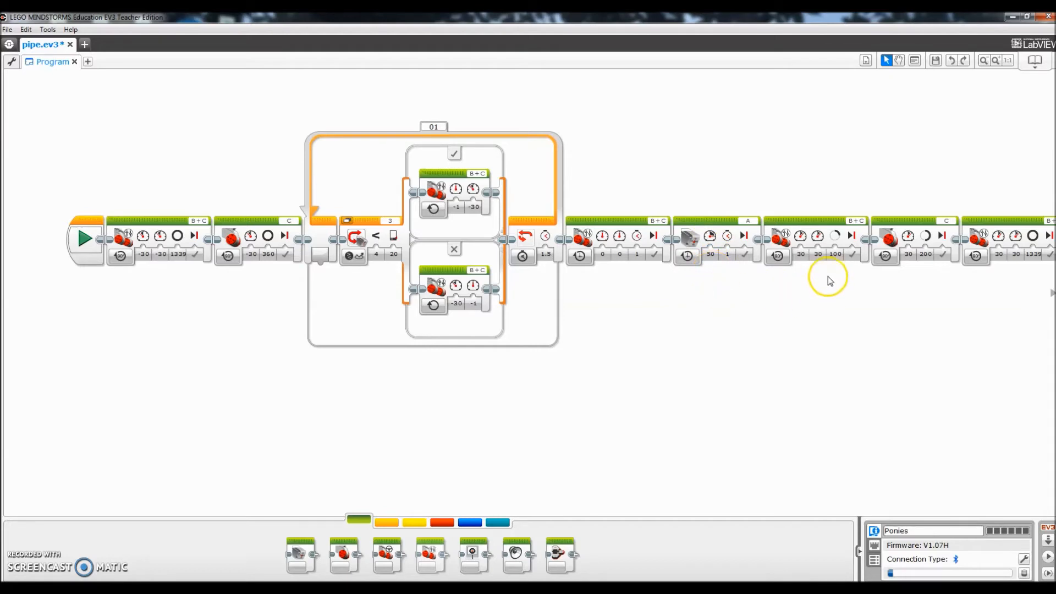
mouse_move(814, 224)
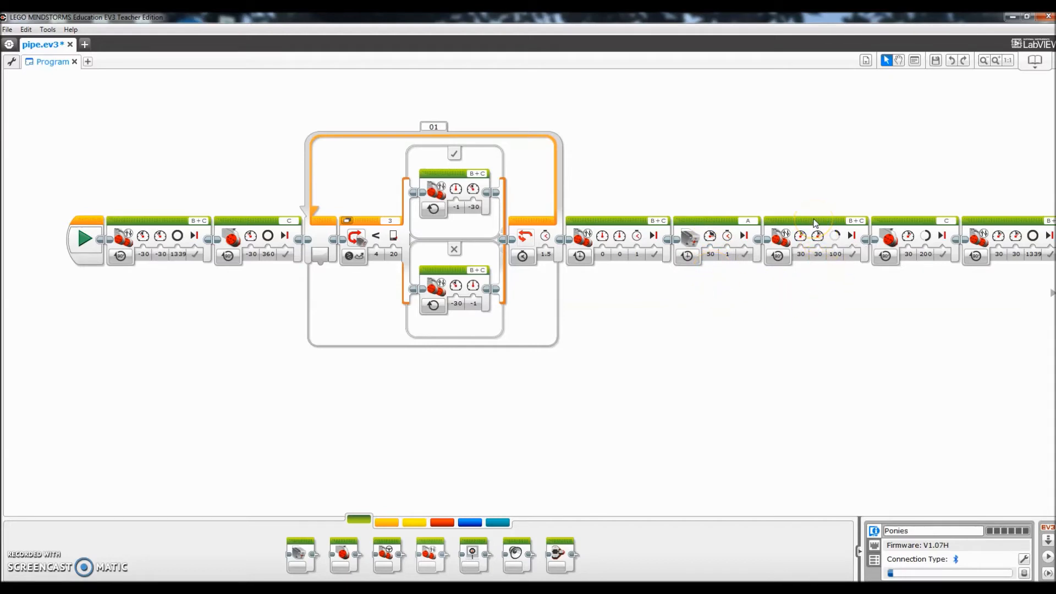
mouse_move(827, 283)
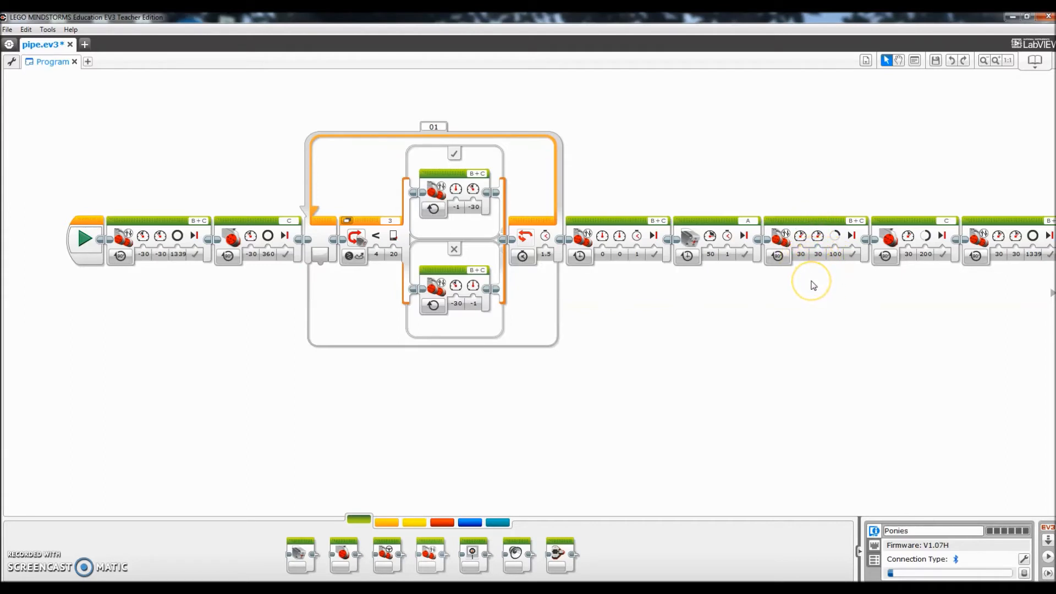
mouse_move(812, 285)
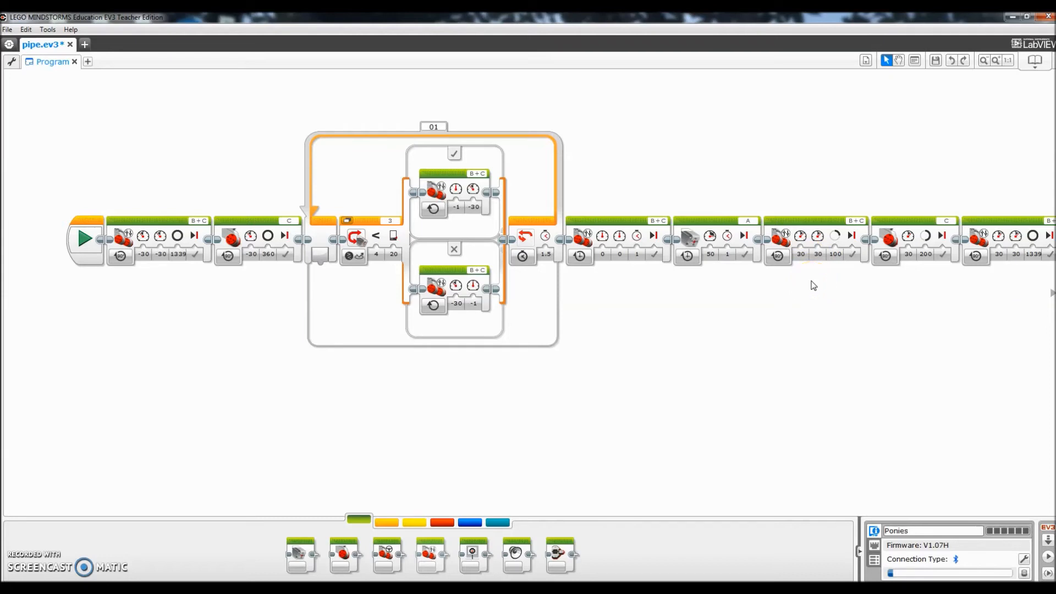
mouse_move(914, 276)
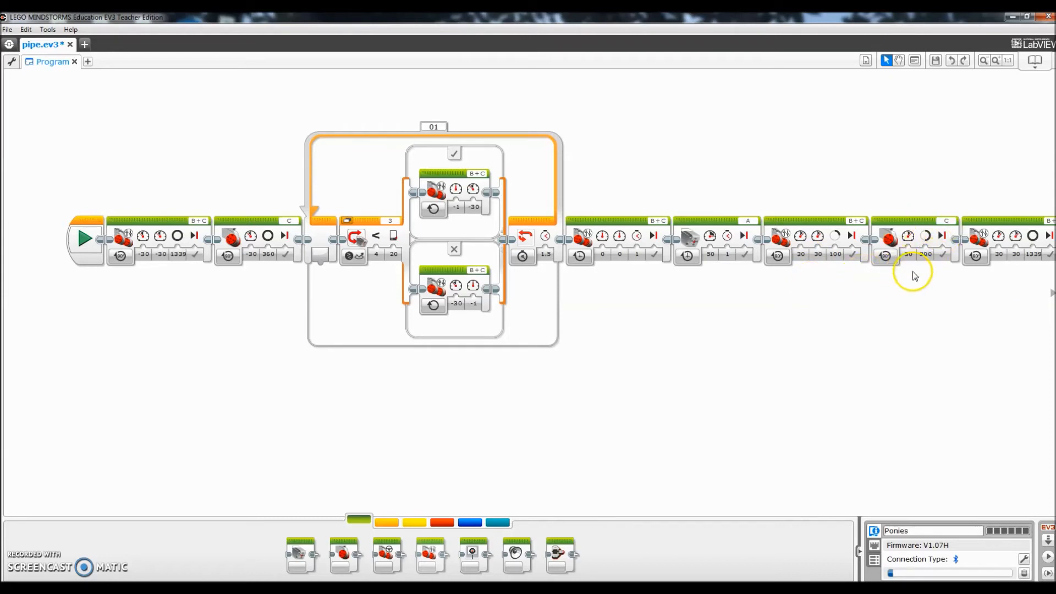
mouse_move(918, 276)
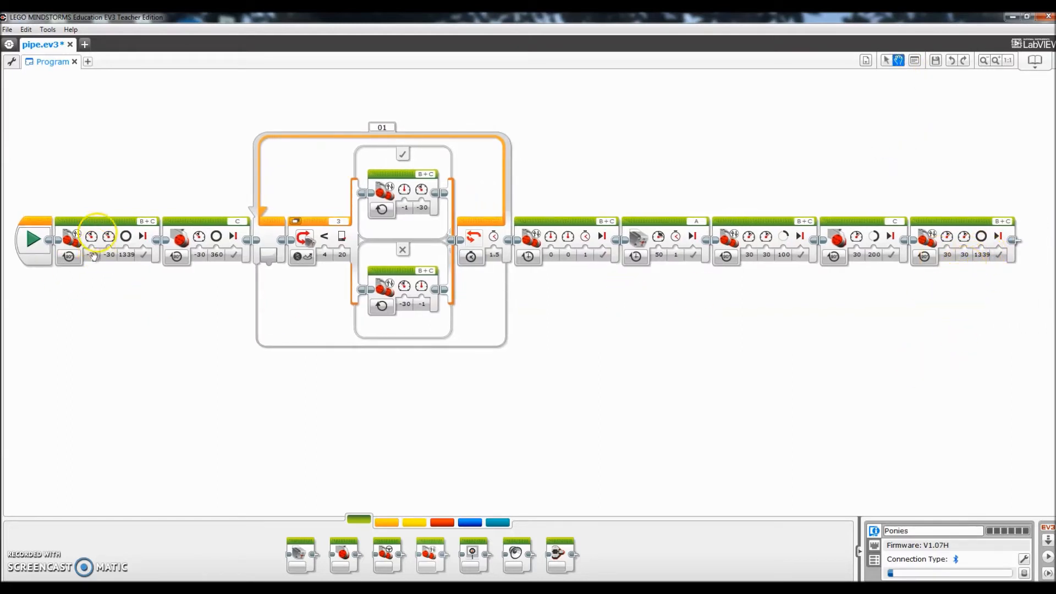
mouse_move(963, 246)
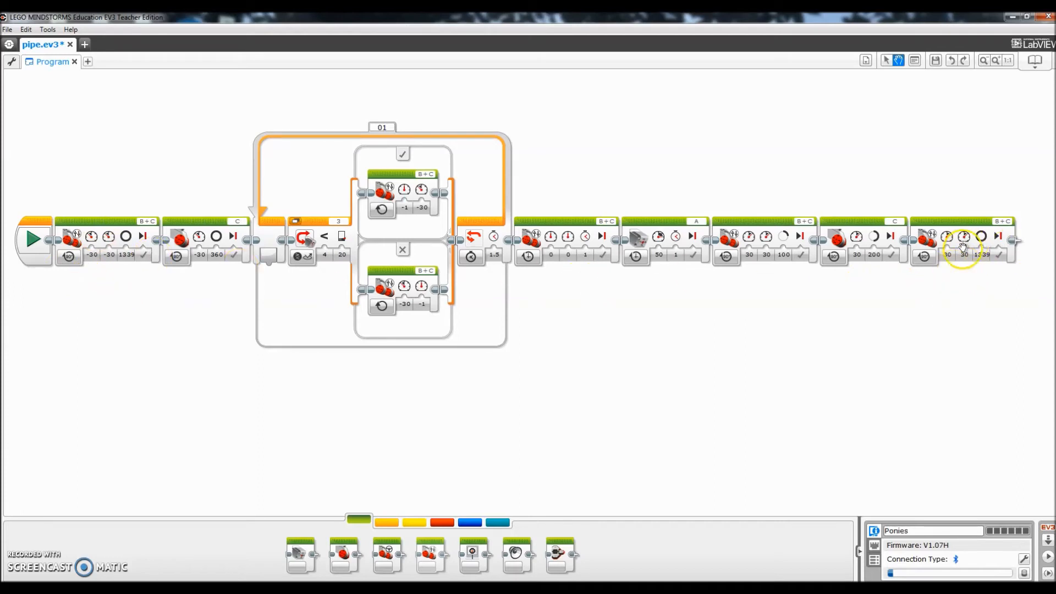